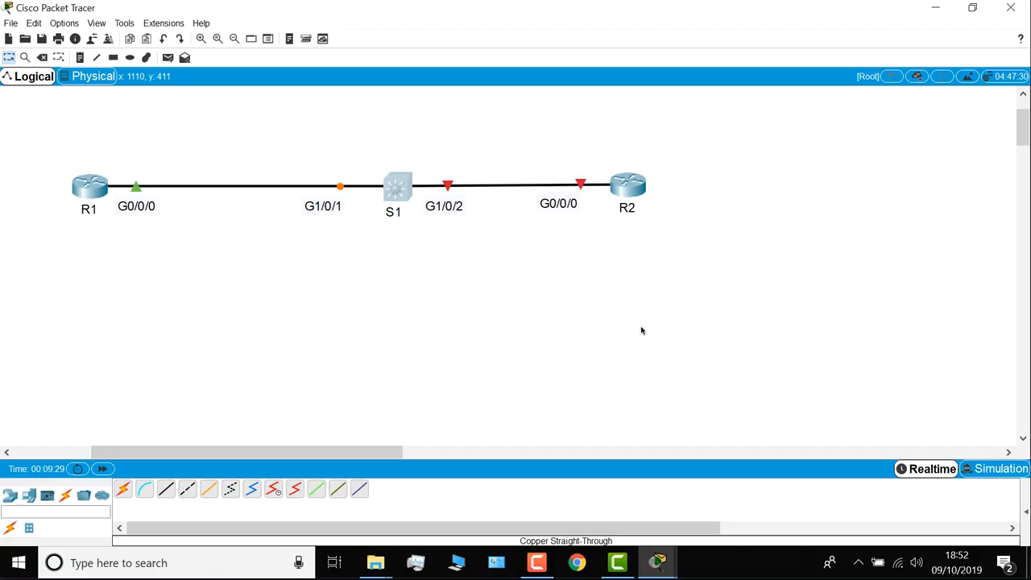
Verify R1's ping to 10.1.1.1 succeeds, then bring up R2's CLI window
double_click(88, 185)
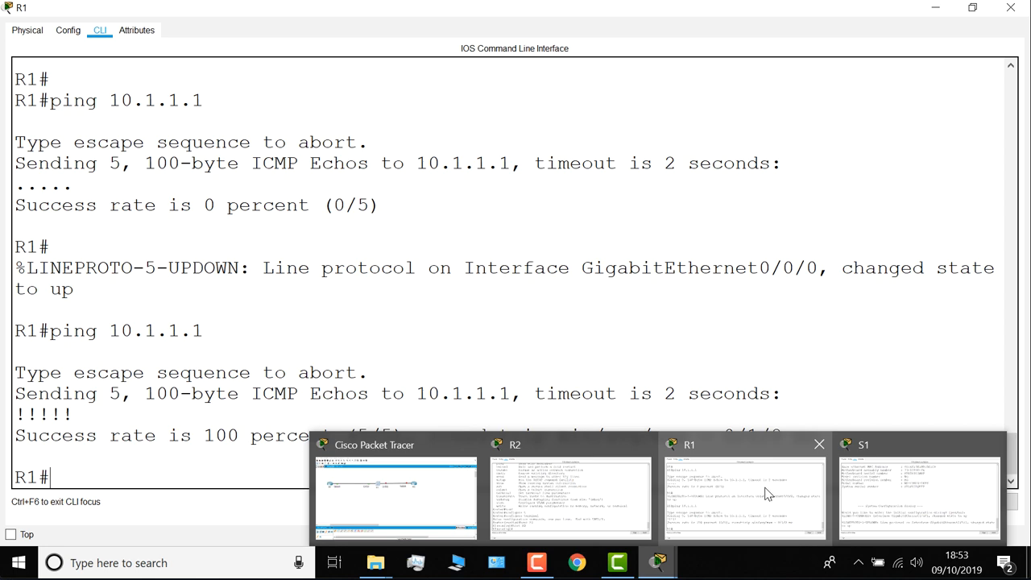
left_click(570, 492)
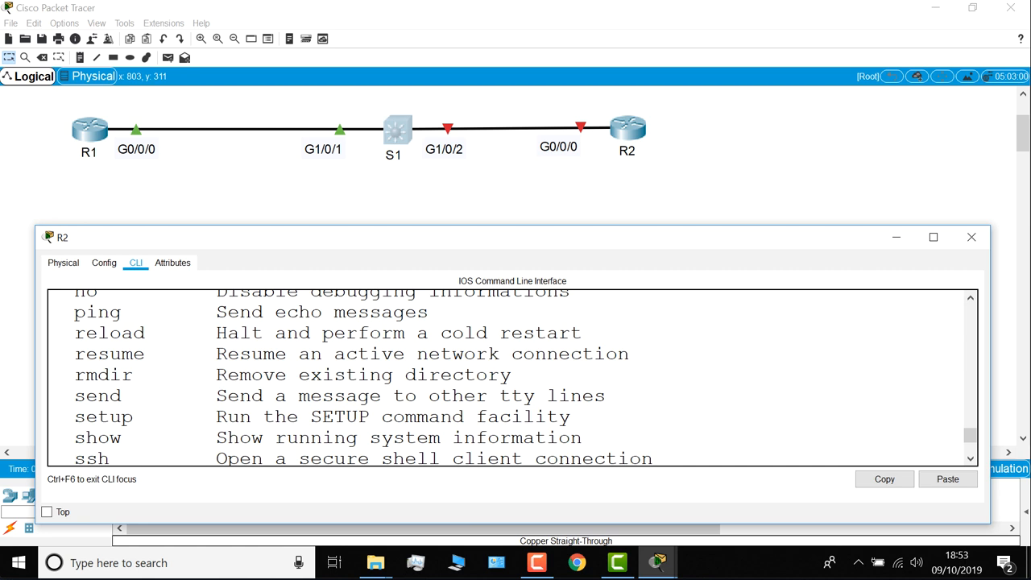
Enable R2's interface GigabitEthernet 0/0/0 with no shutdown so the link comes up
type("interface gigabitEthernet")
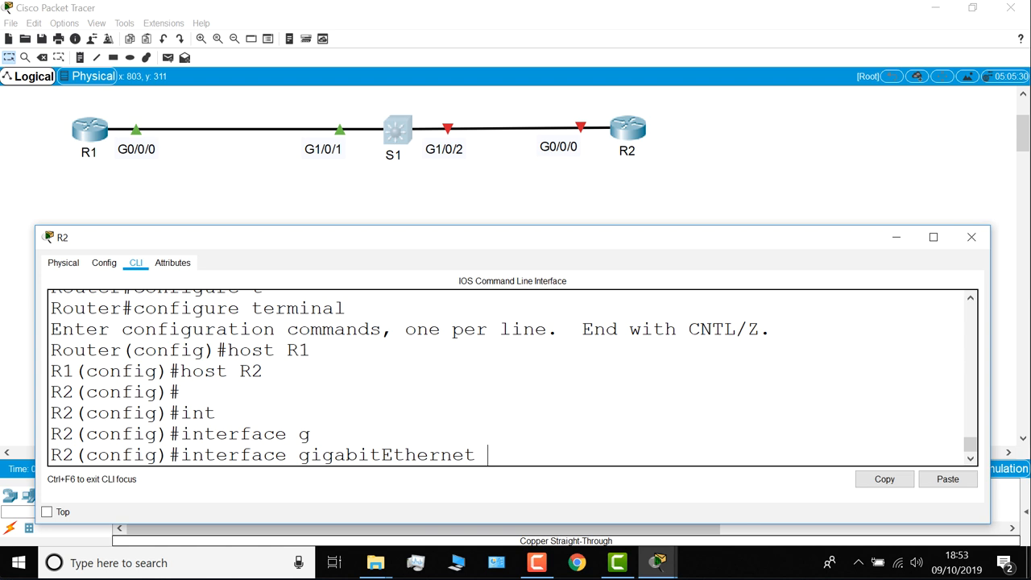
type("0/0/0")
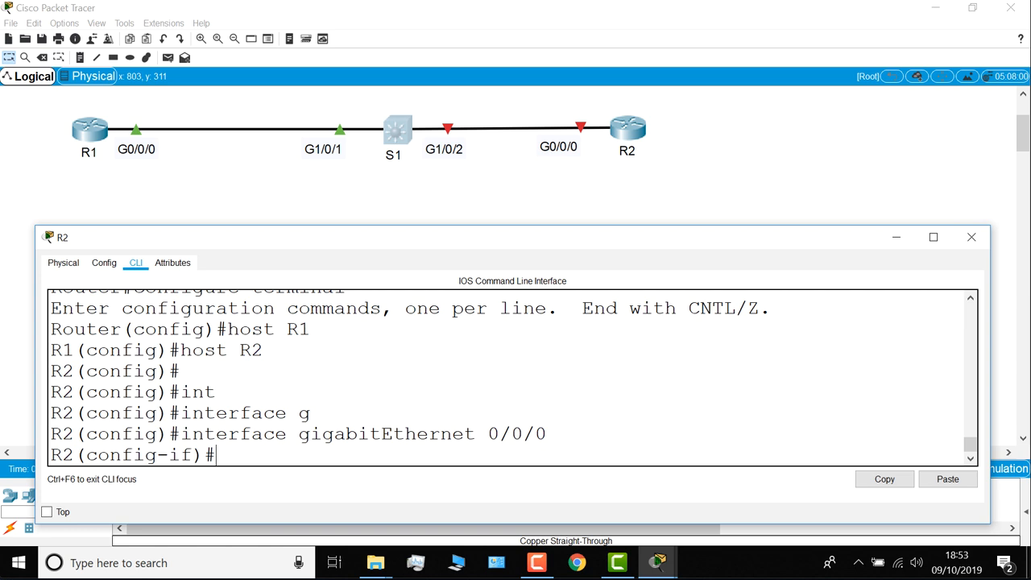
type("no shutdown")
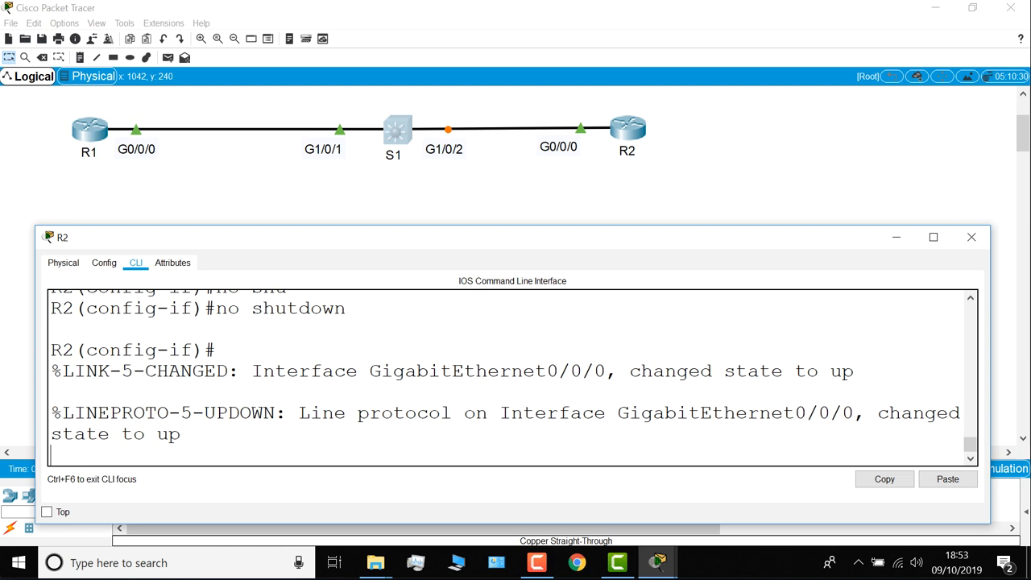
Begin assigning ip address 10.1.1.2 with mask 255.255.255. to the interface
type("ip address")
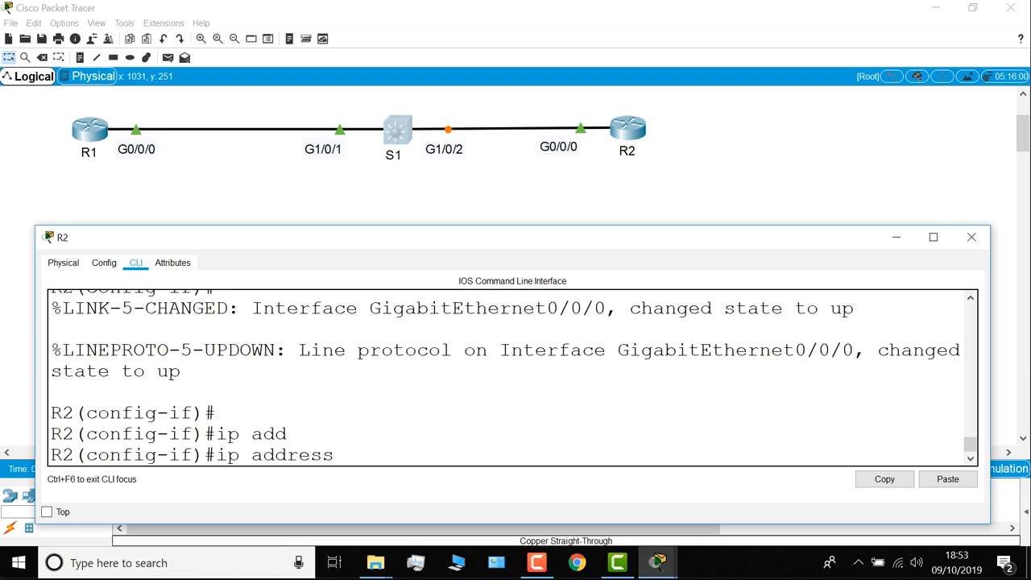
type("10.1.1.2 255.255.255.")
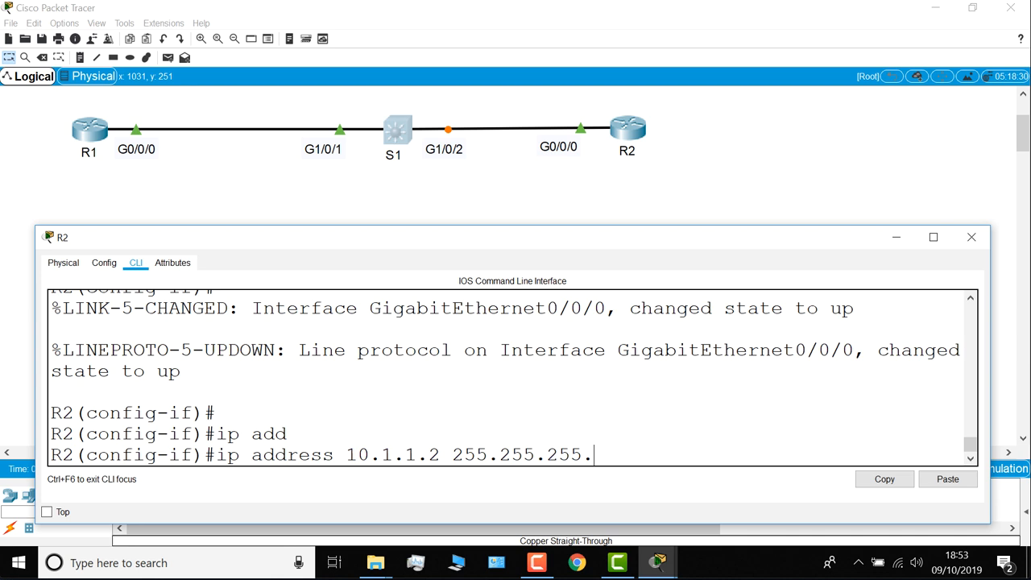